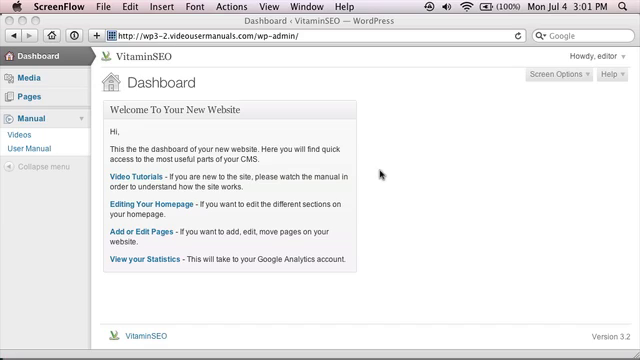
mouse_move(204, 84)
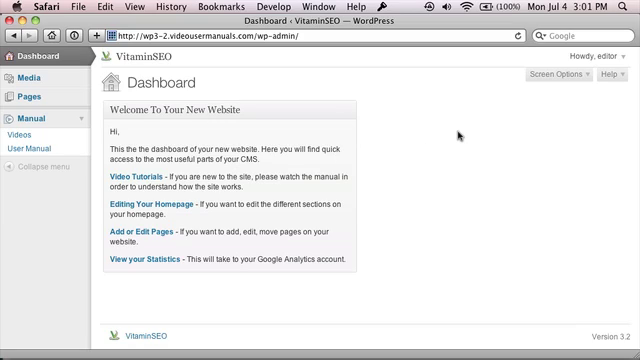
mouse_move(456, 136)
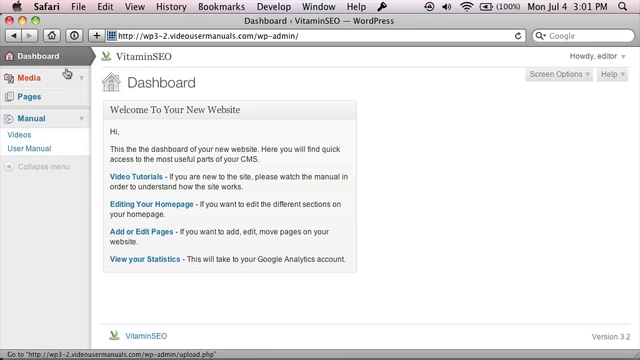
mouse_move(68, 200)
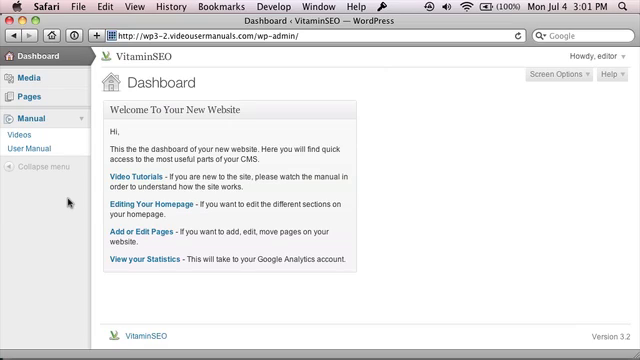
mouse_move(468, 144)
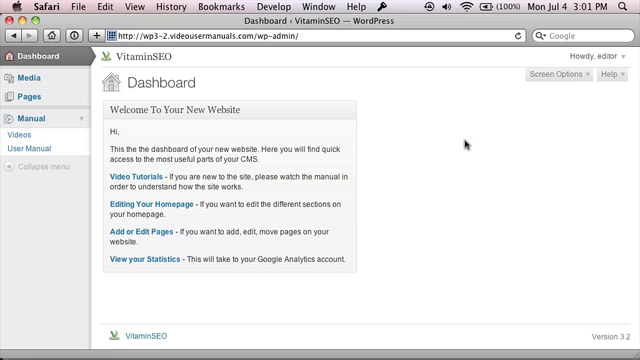
Log out of the limited account from the Howdy account menu.
left_click(588, 56)
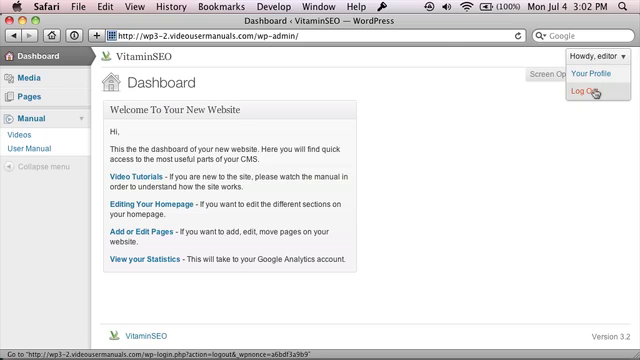
left_click(604, 90)
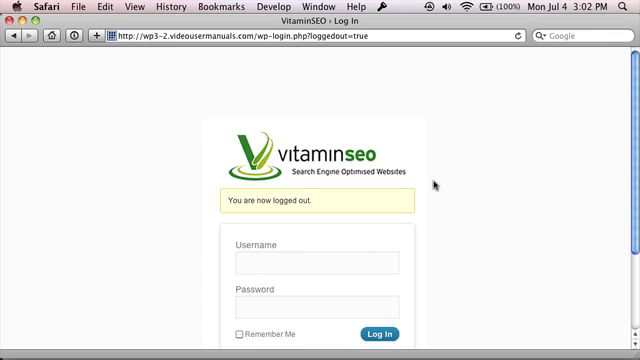
mouse_move(412, 226)
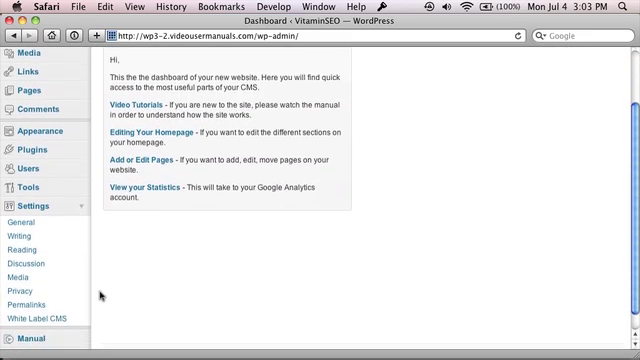
Enable classic header/footer height, set the custom header logo to logo-32.png and save.
left_click(38, 316)
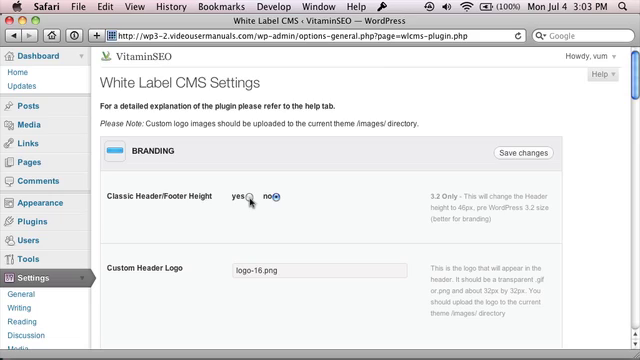
left_click(232, 198)
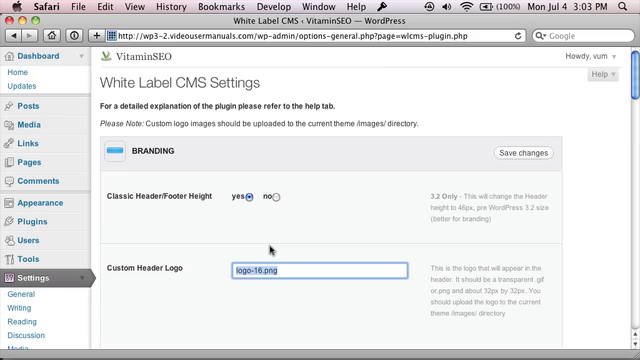
left_click(524, 152)
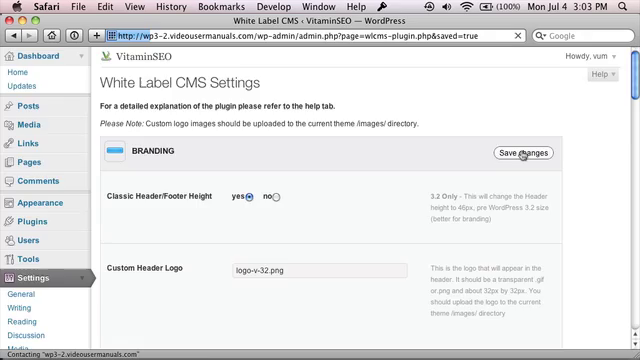
left_click(516, 152)
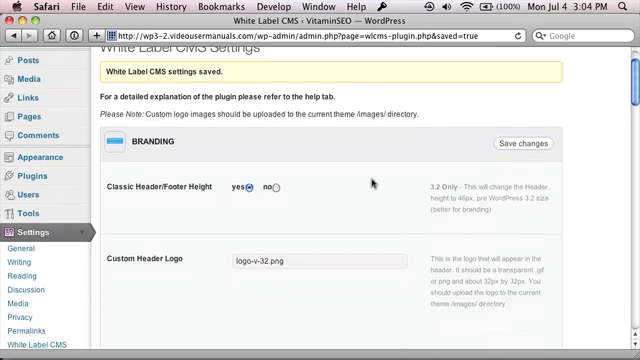
Scroll down the saved White Label CMS settings to review the branding section.
scroll("down", 3)
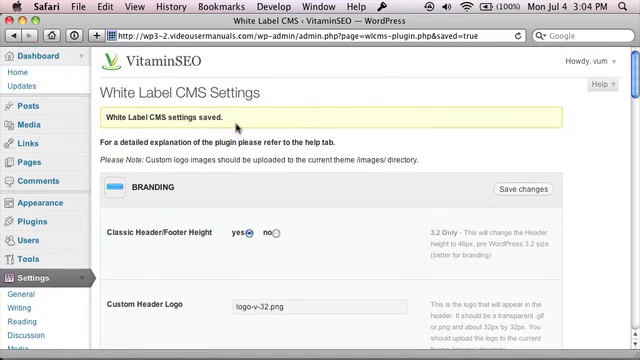
mouse_move(242, 128)
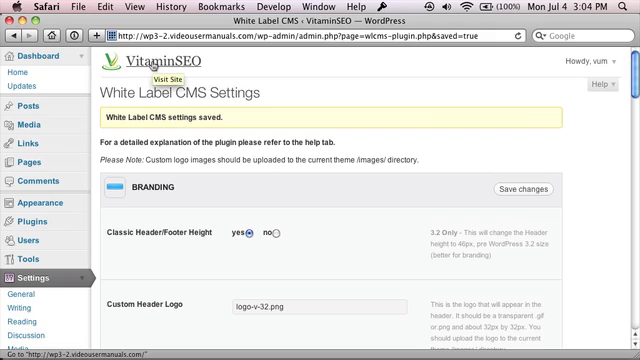
mouse_move(280, 132)
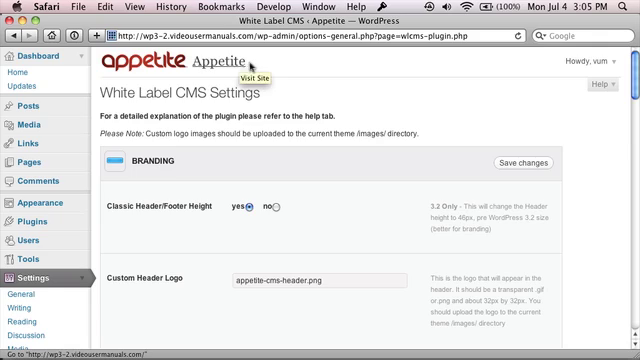
mouse_move(288, 100)
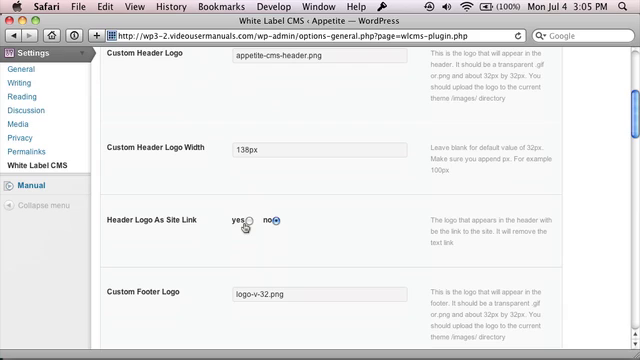
Scroll up to the Header Logo As Site Link option in the branding settings.
scroll("up", 3)
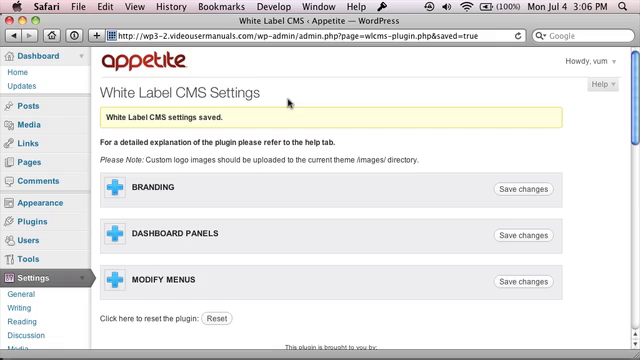
mouse_move(272, 228)
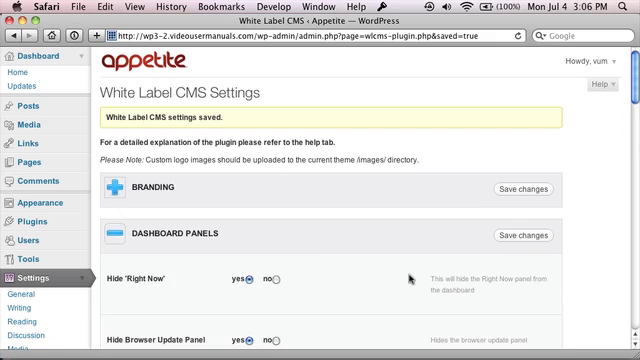
Save the Dashboard Panels settings showing Right Now, QuickPress and WordPress Blog.
scroll("down", 3)
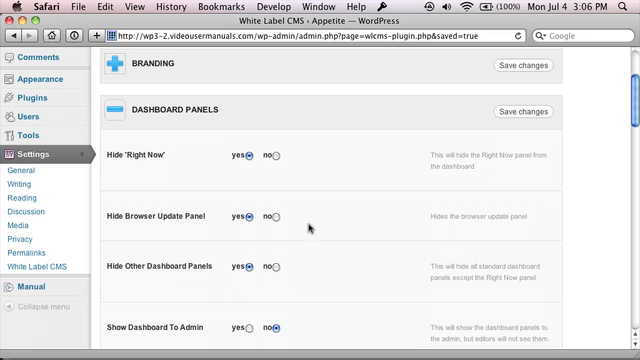
scroll("down", 3)
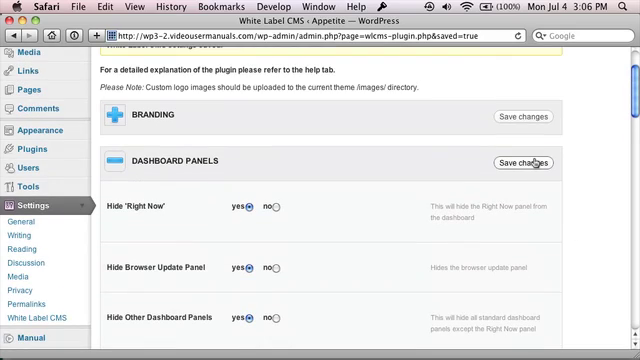
left_click(524, 164)
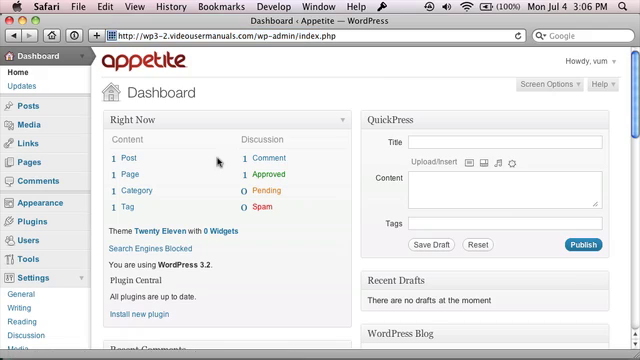
Scroll through the Dashboard Panels and Welcome Panel Settings with title and description.
scroll("down", 3)
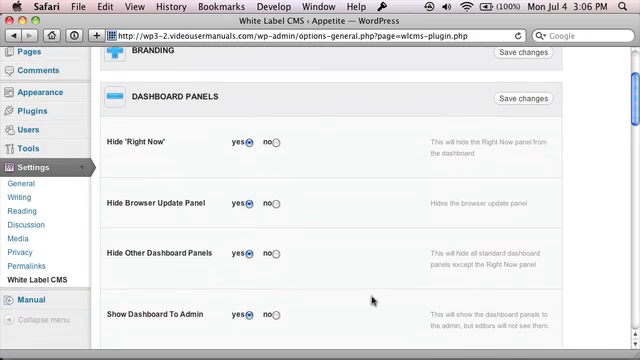
scroll("down", 3)
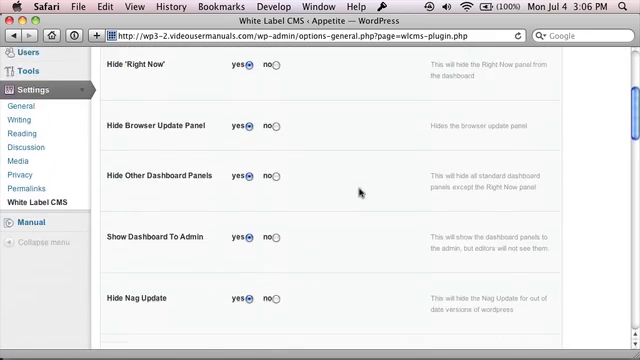
scroll("down", 3)
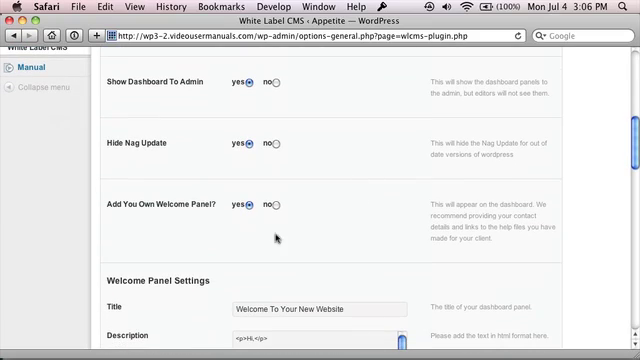
mouse_move(424, 224)
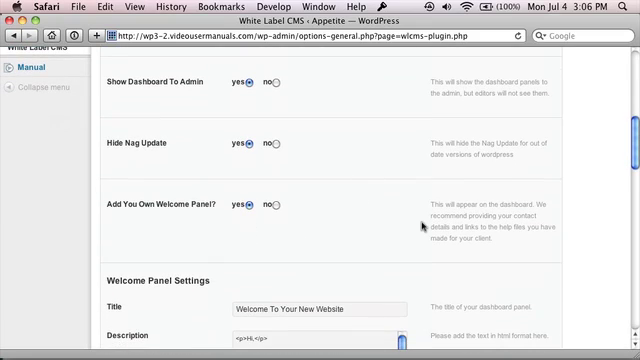
scroll("down", 3)
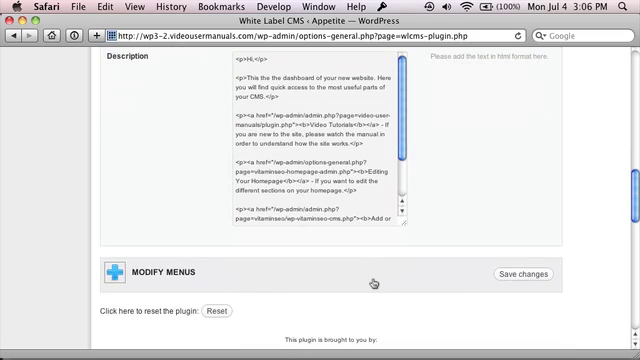